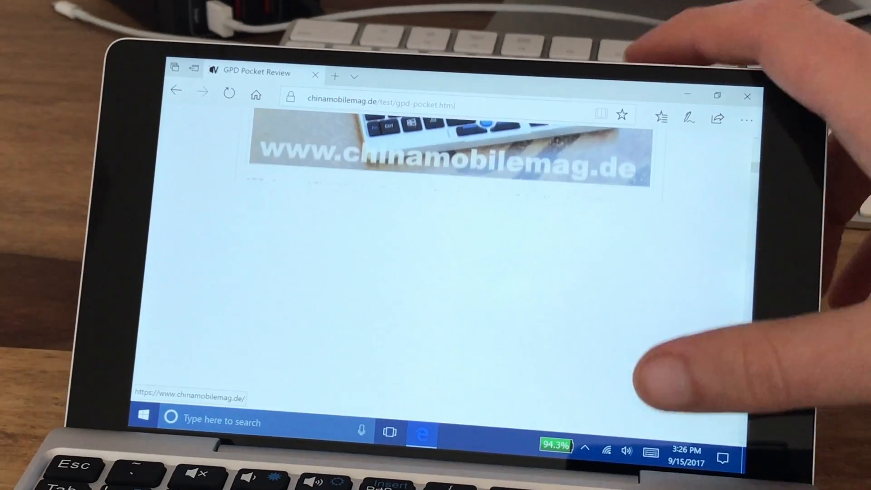
Step: Scroll the chinamobilemag GPD Pocket review down to the Design & Verarbeitung heading
scroll(down, 3)
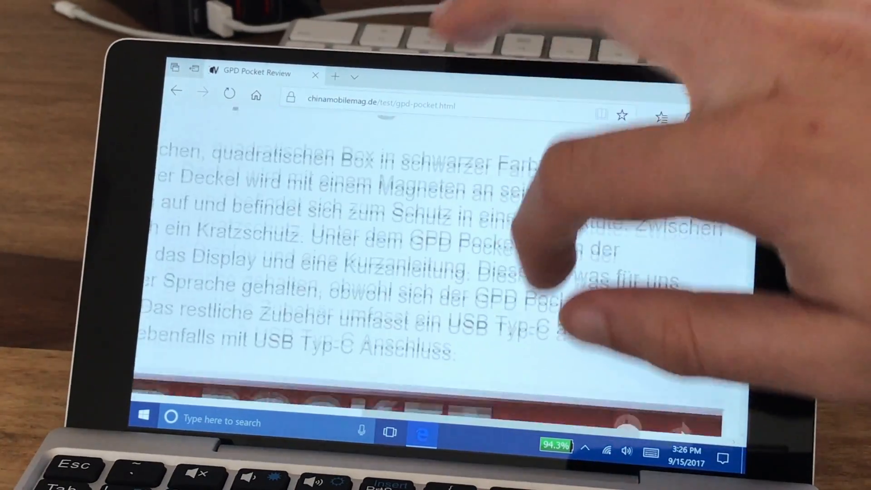
scroll(down, 3)
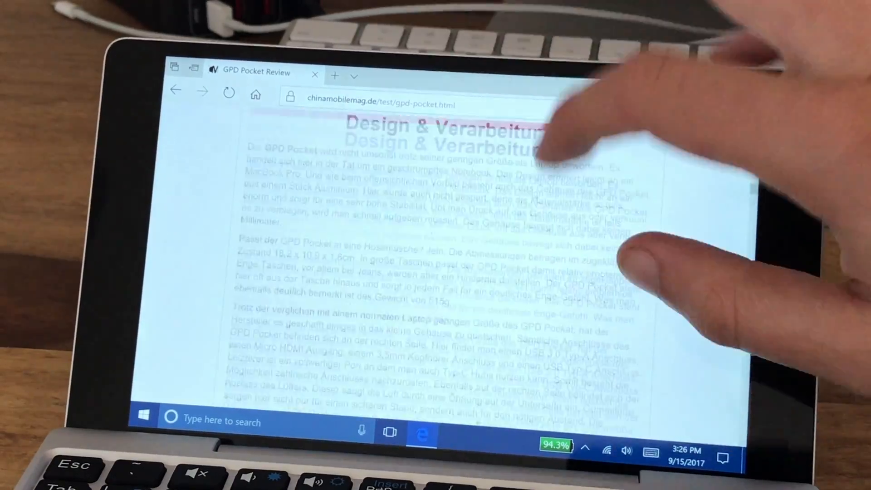
scroll(down, 3)
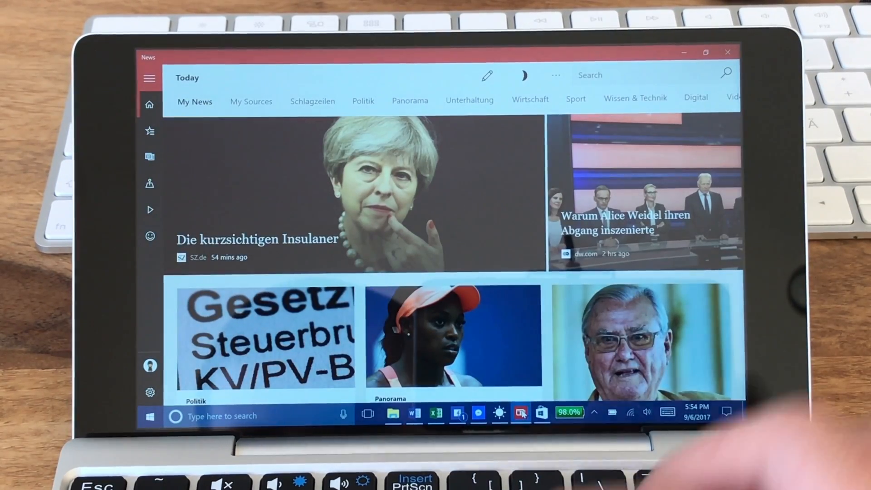
Step: Scroll through the finanzen.net and Gala articles, then switch to the Weather forecast
scroll(down, 3)
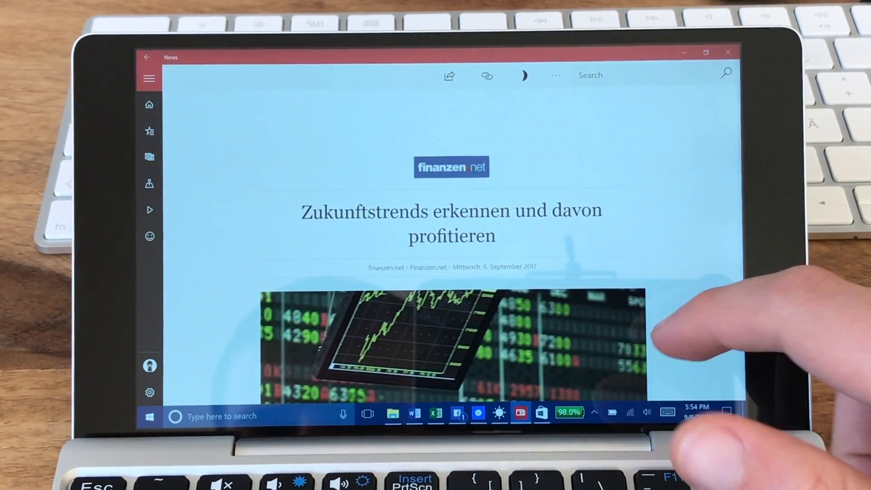
scroll(down, 3)
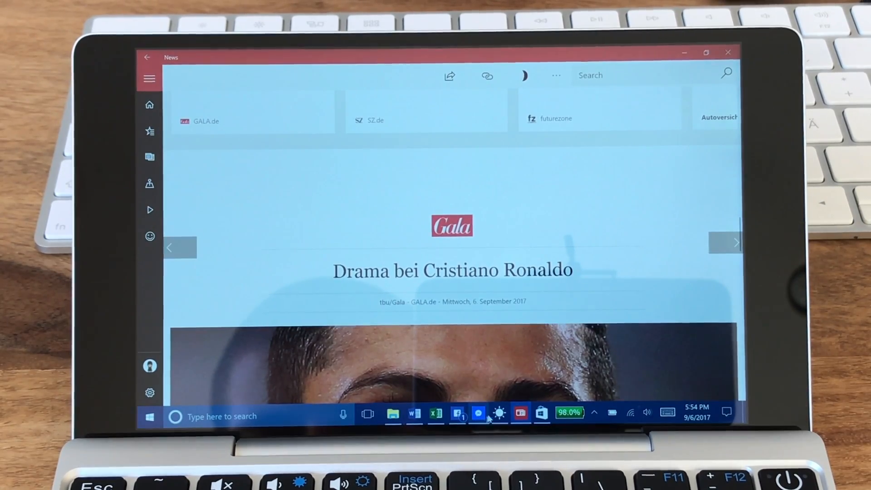
click(499, 415)
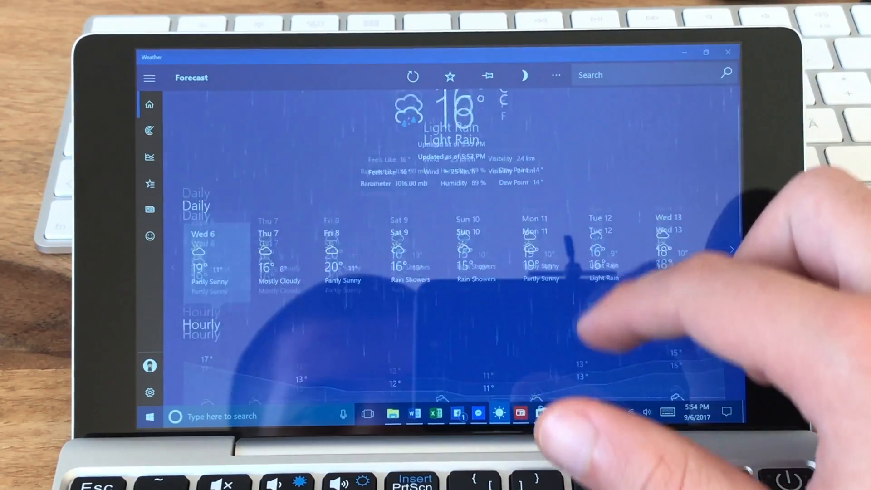
Step: Scroll the Messenger conversation list, then bring up the Facebook News Feed
scroll(down, 3)
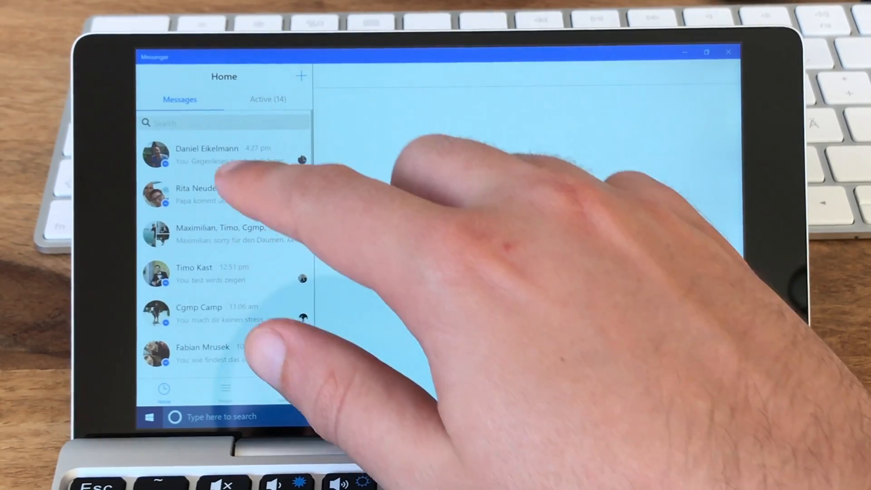
click(223, 154)
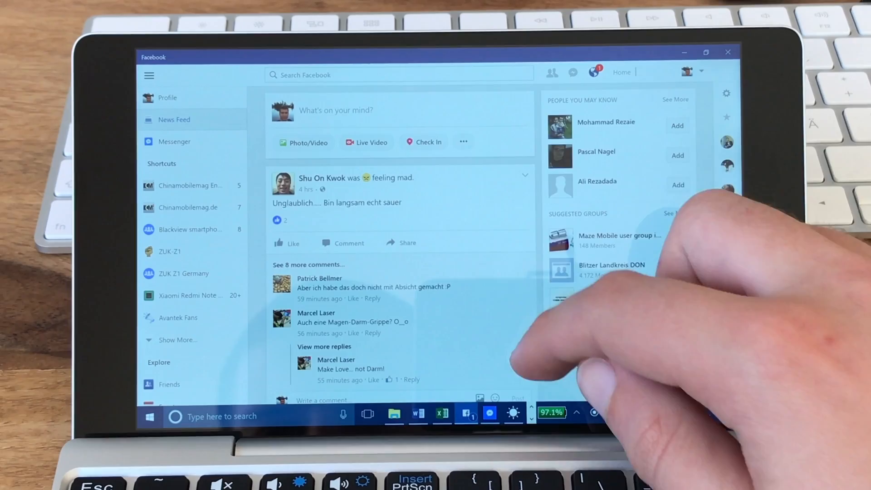
Step: Scroll down the Facebook News Feed through the posts and comments
scroll(down, 3)
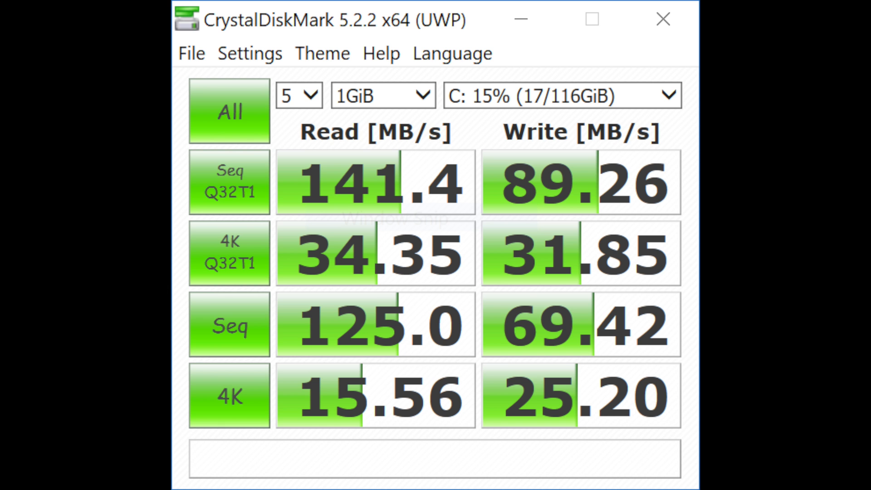
click(228, 110)
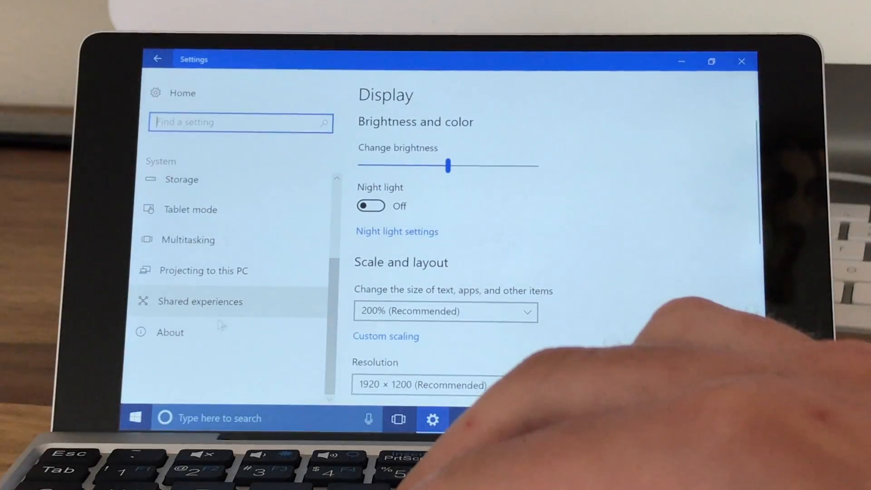
Step: Scroll the About page's details: Windows 10 Home edition, processor and 8 GB RAM
click(170, 333)
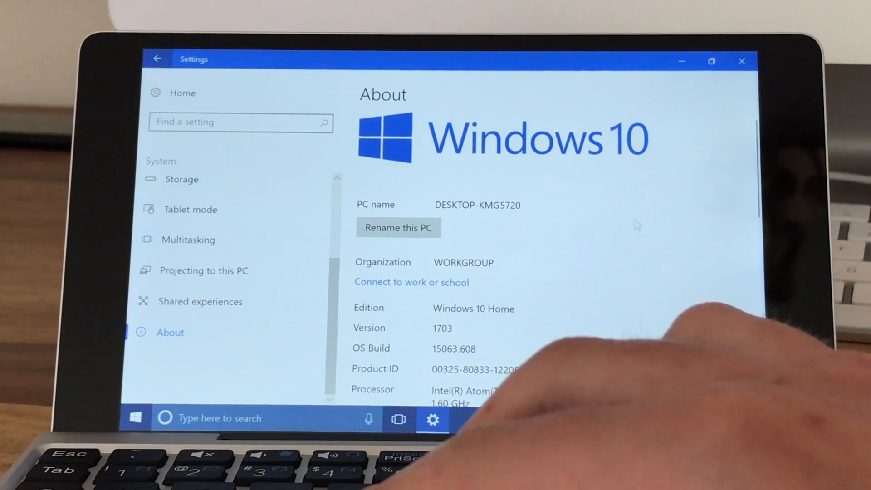
scroll(down, 3)
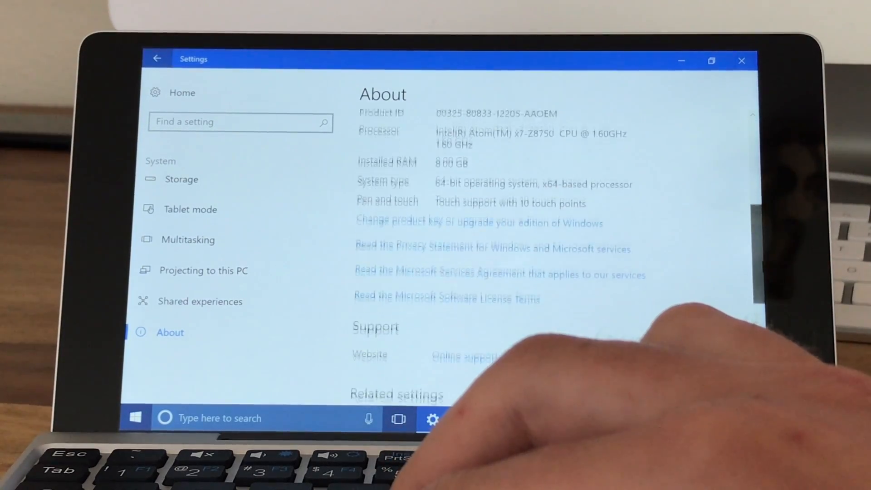
scroll(up, 3)
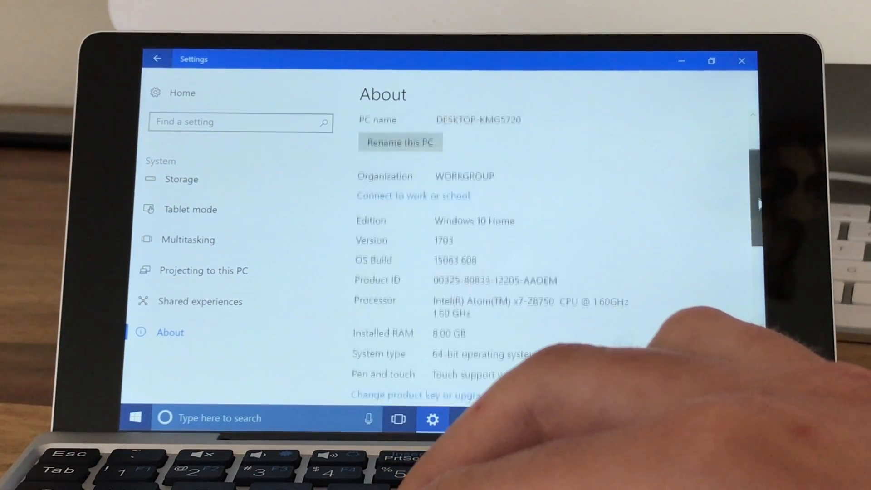
scroll(down, 3)
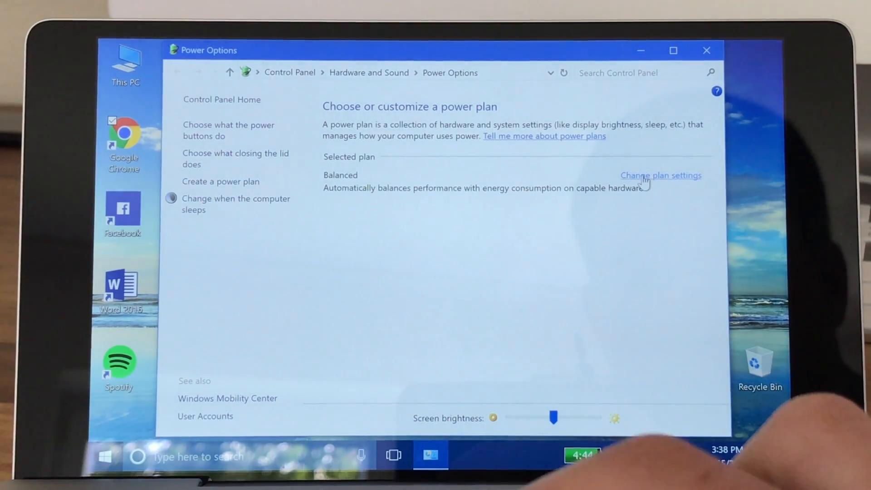
Step: Open the Balanced plan settings, then its Advanced power settings dialog
click(660, 175)
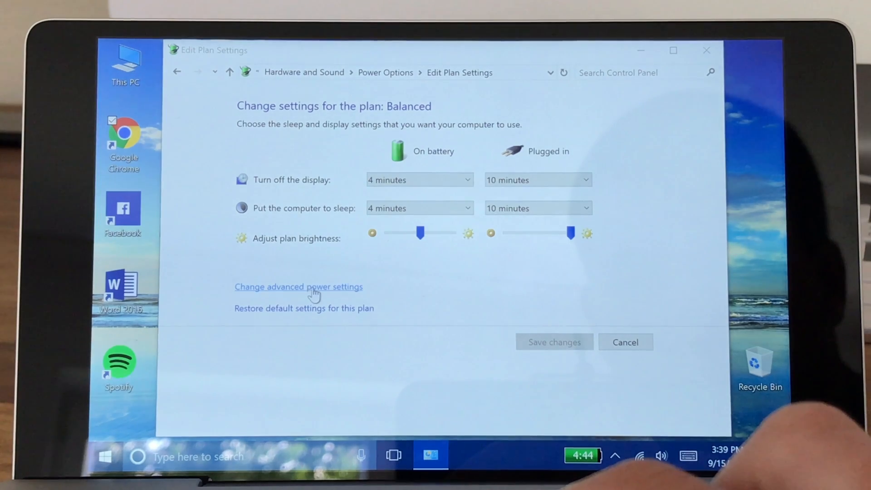
click(299, 287)
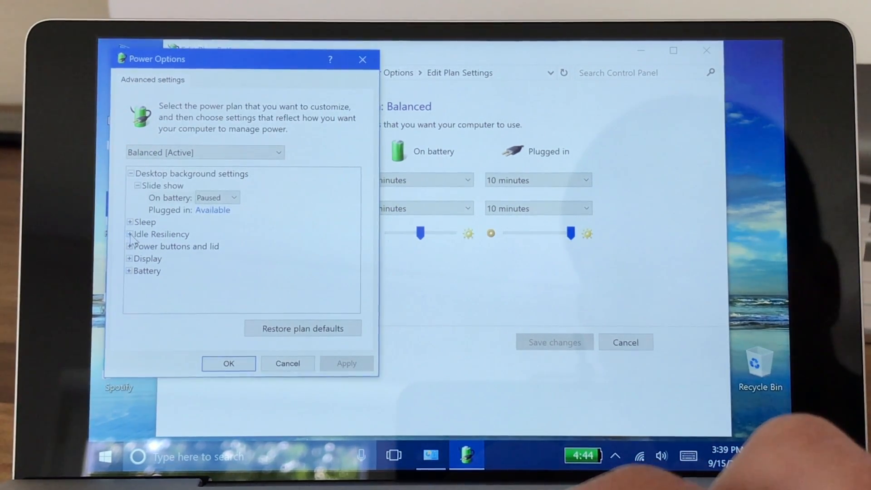
click(129, 234)
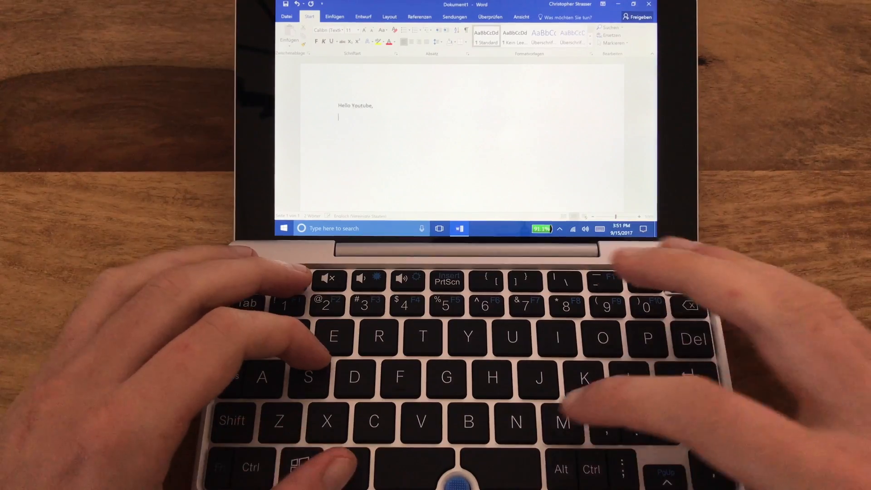
Step: Type 'Many thanks for watching the Full and in-depth review about the GPD Pocket!' under the greeting
text(Many than)
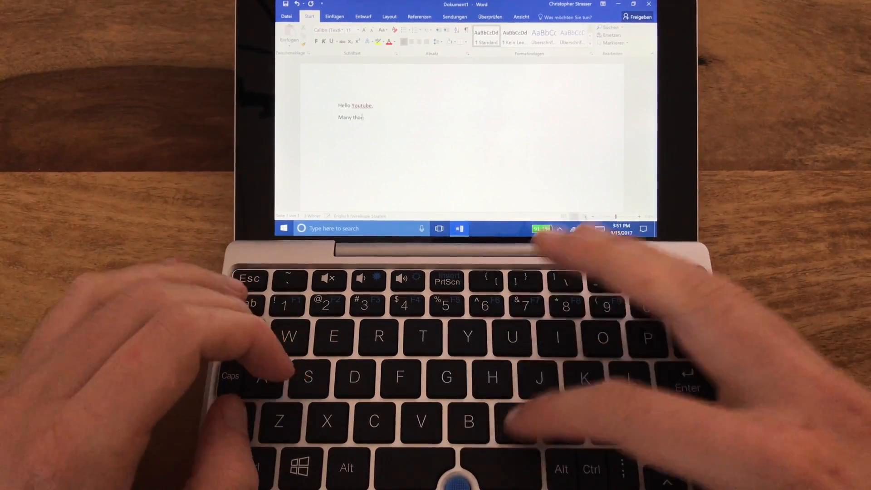
text(nks for watch)
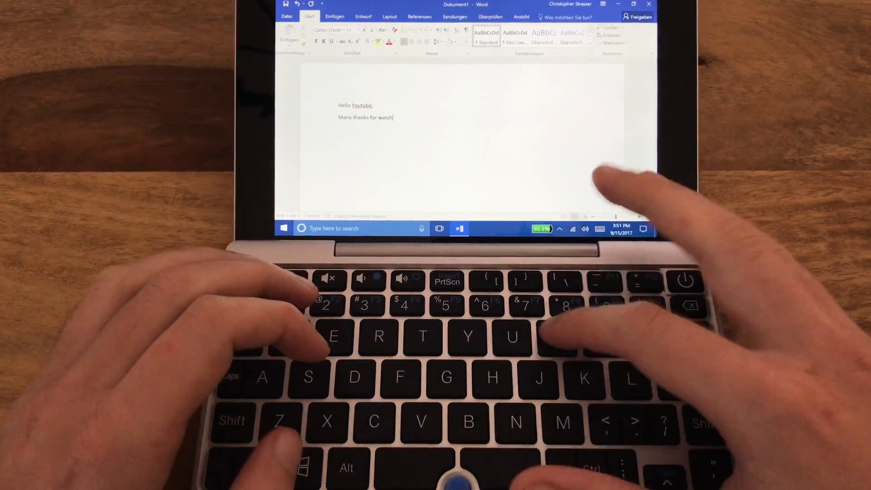
text(ing the F)
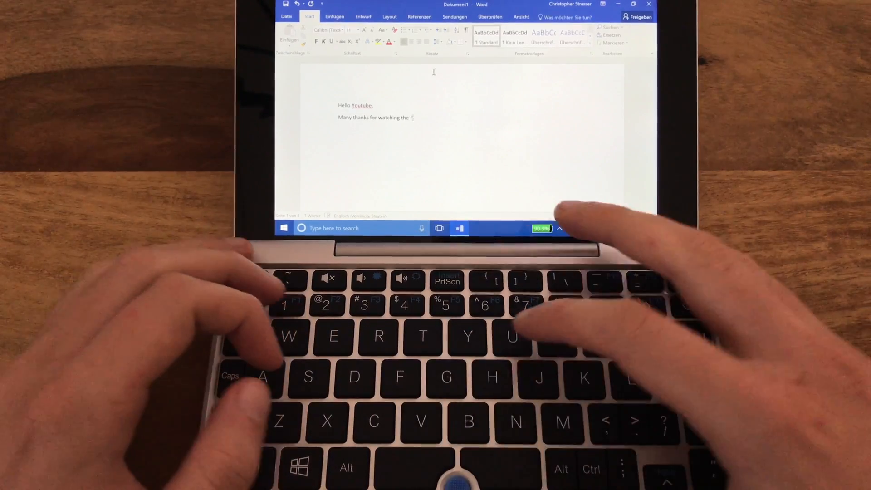
text(ull and in-dep)
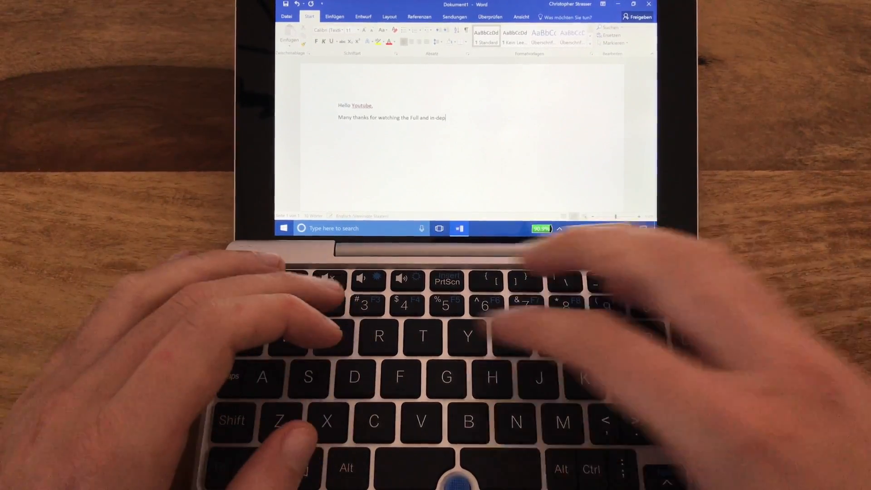
text(th review)
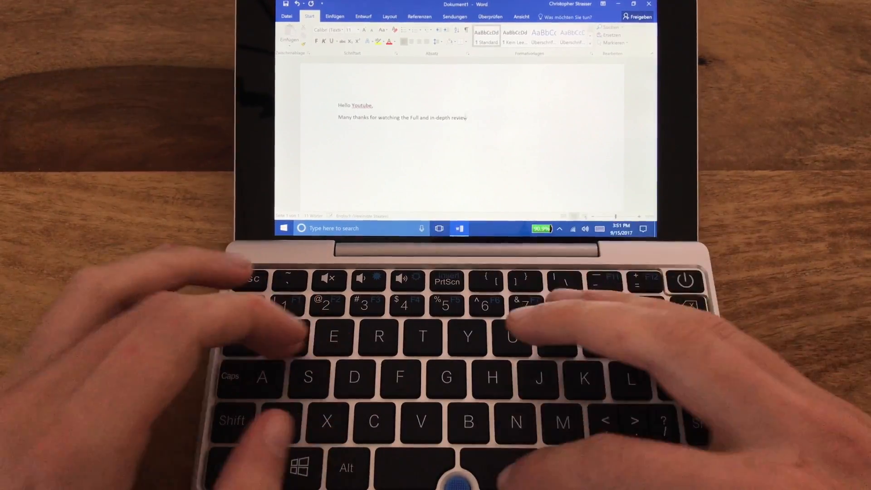
text(about the GPD P)
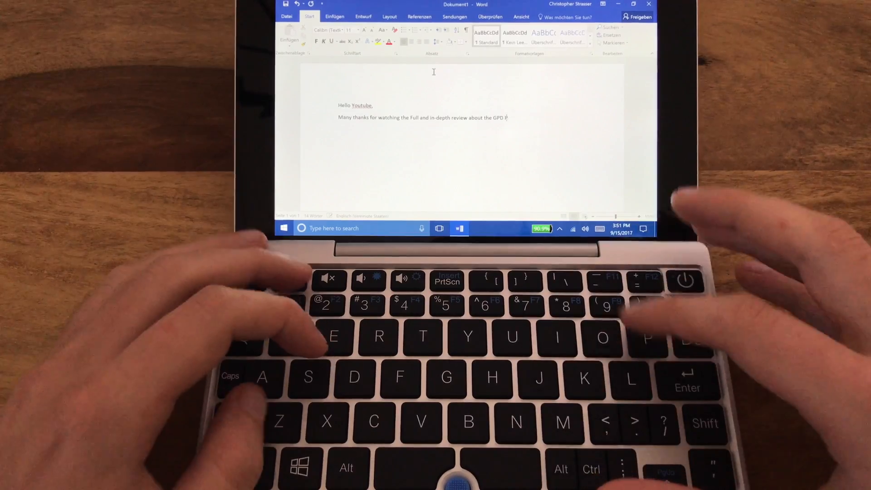
text(ocket! 😊)
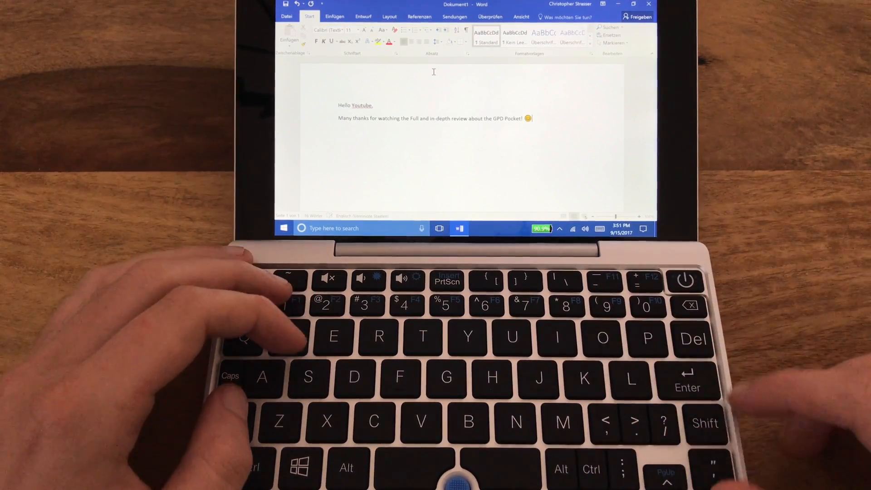
text(Chr)
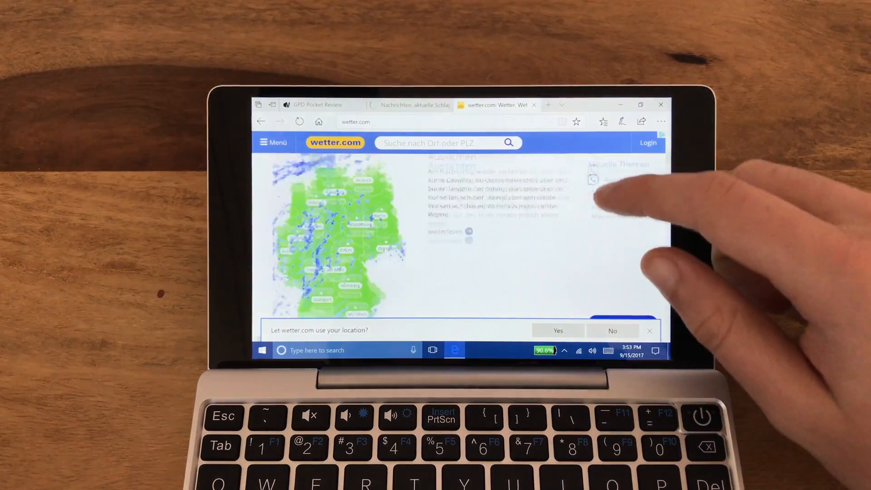
Step: Scroll wetter.com, read through the GPD Pocket Review tab, then scroll n-tv's headlines
scroll(down, 3)
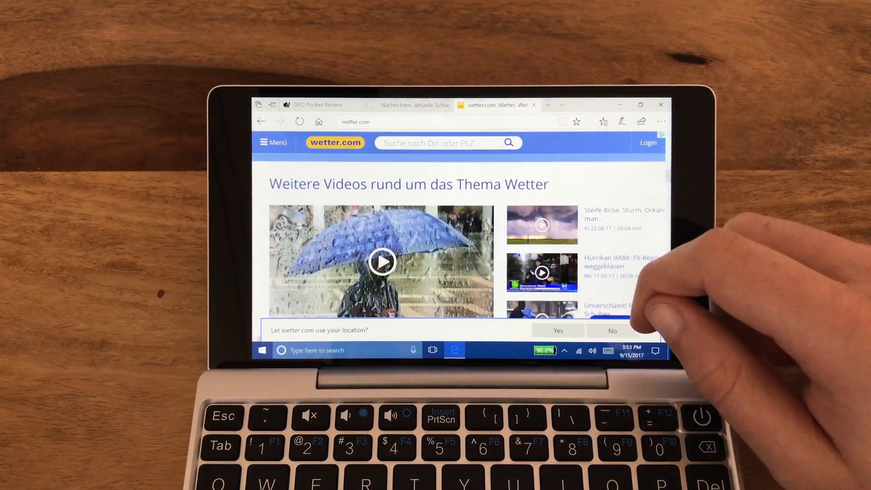
click(317, 105)
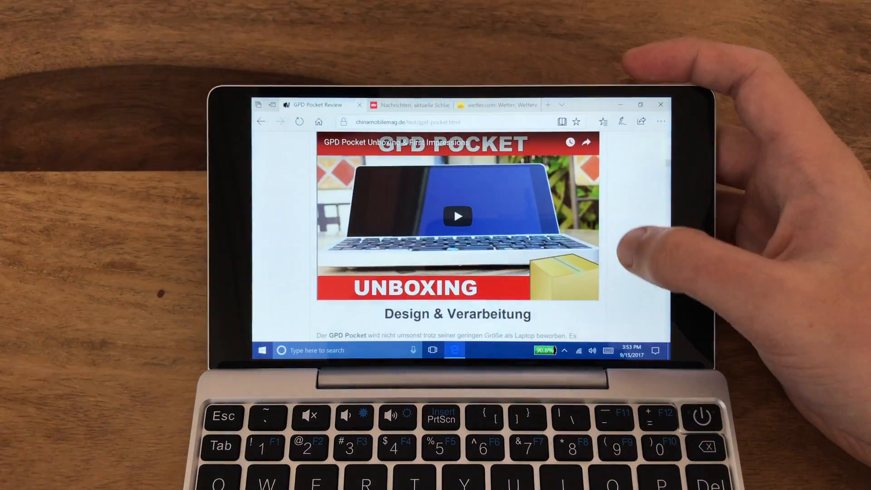
scroll(down, 3)
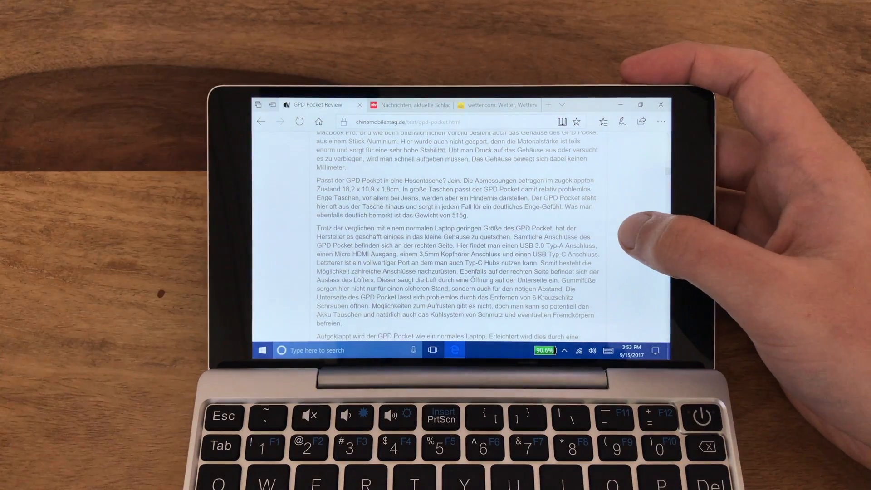
scroll(down, 3)
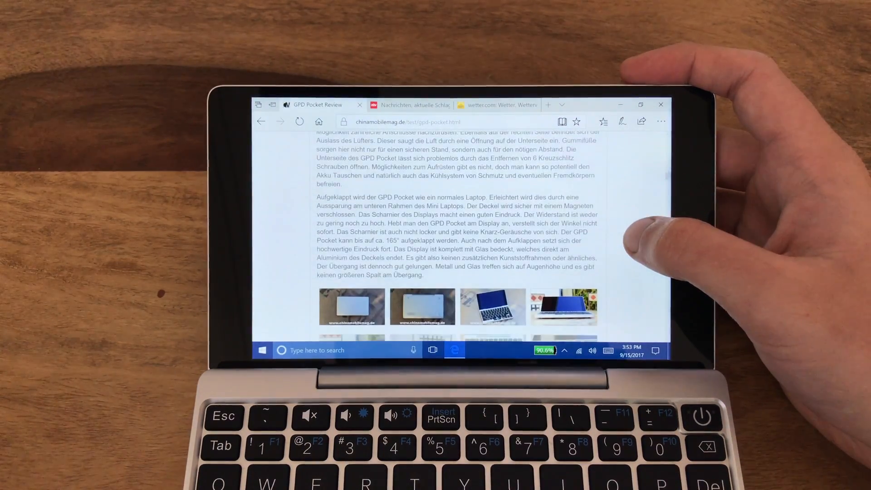
scroll(down, 3)
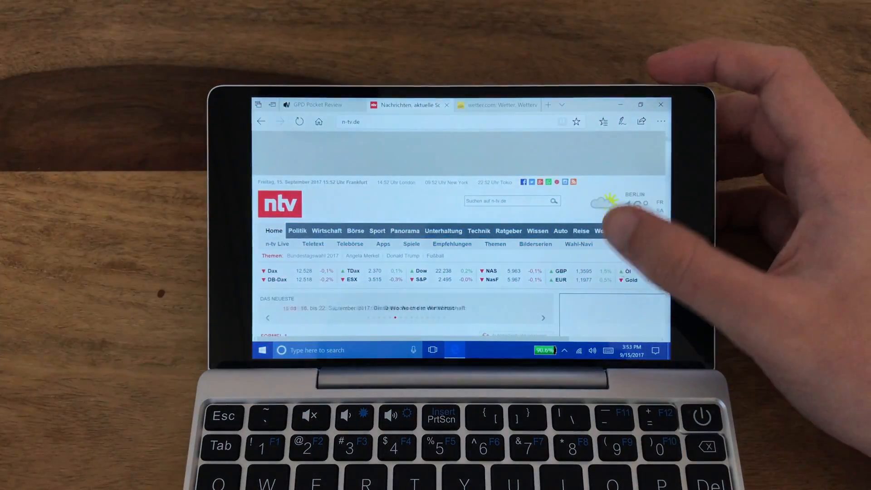
scroll(down, 3)
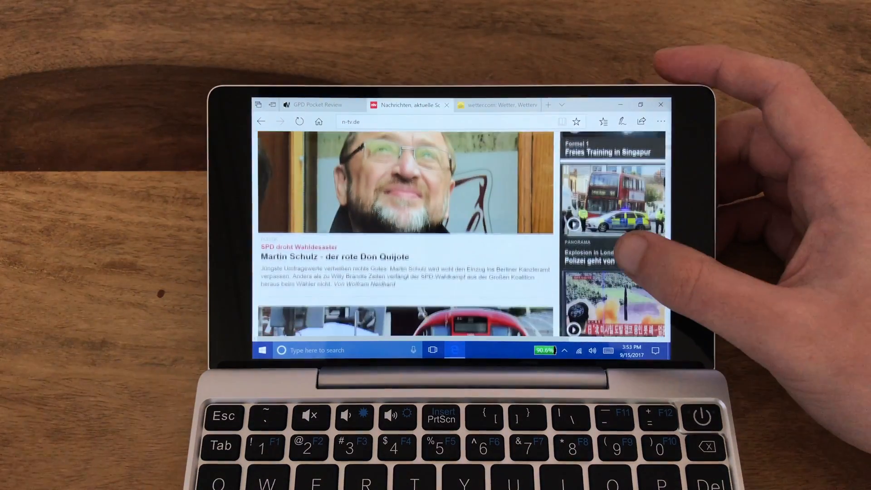
scroll(down, 3)
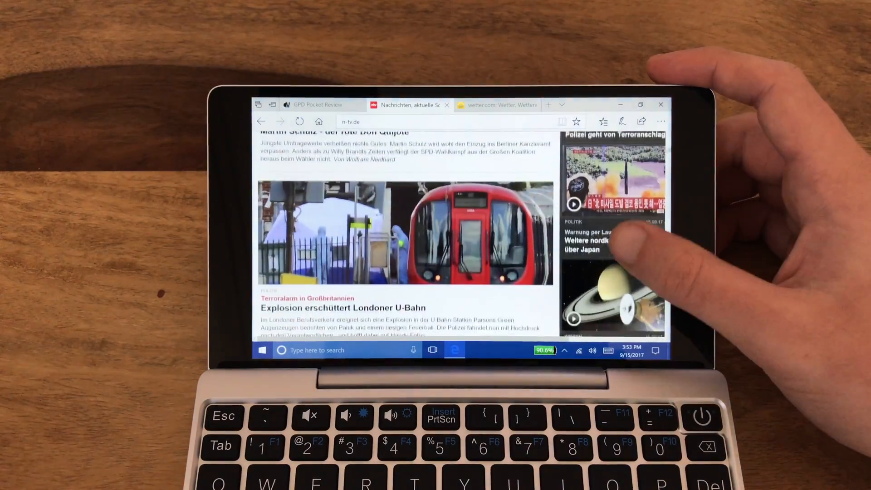